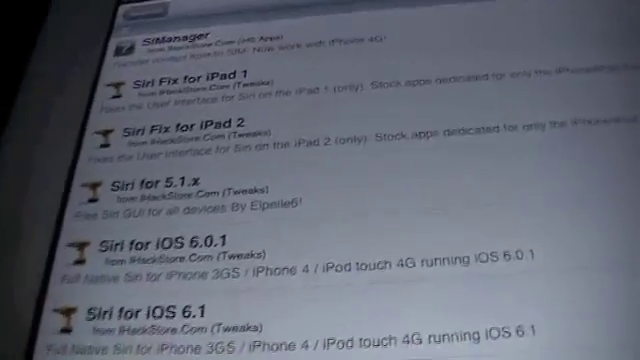
scroll(down, 3)
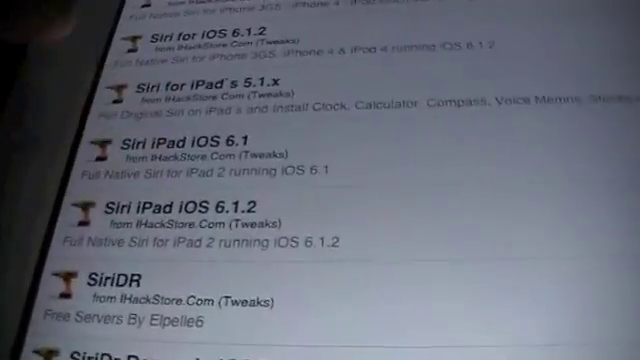
scroll(down, 3)
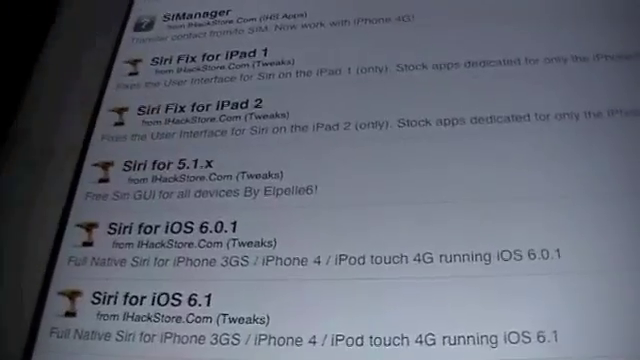
scroll(down, 3)
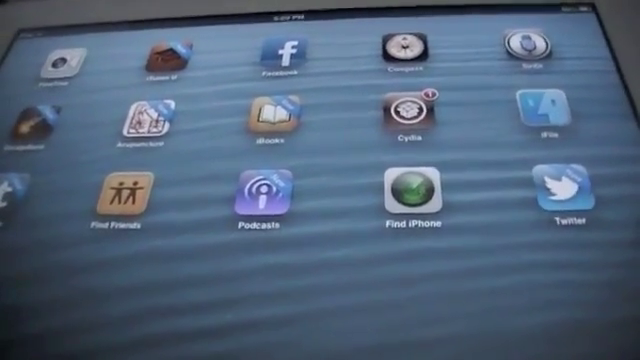
scroll(left, 3)
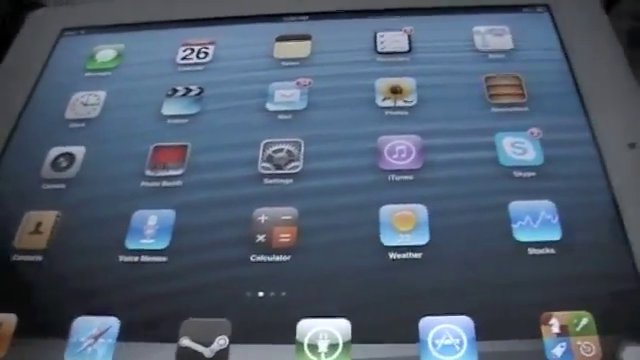
scroll(left, 3)
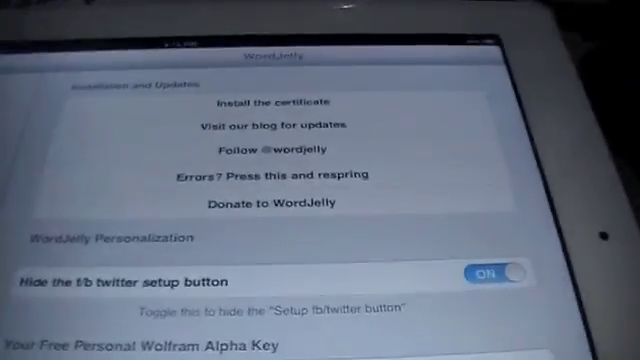
scroll(down, 3)
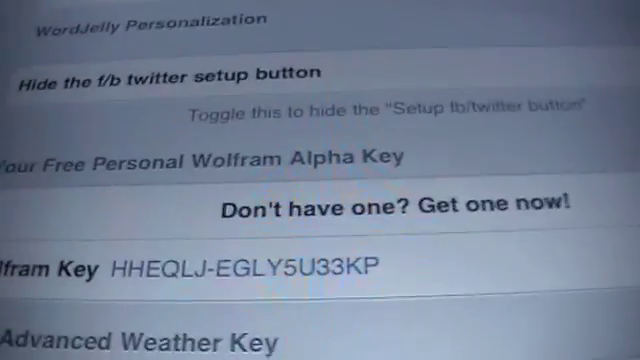
scroll(down, 3)
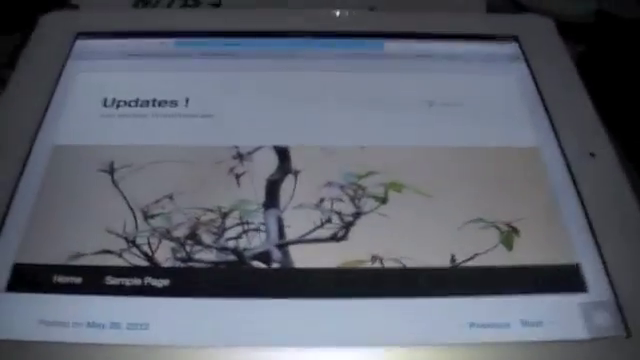
scroll(down, 3)
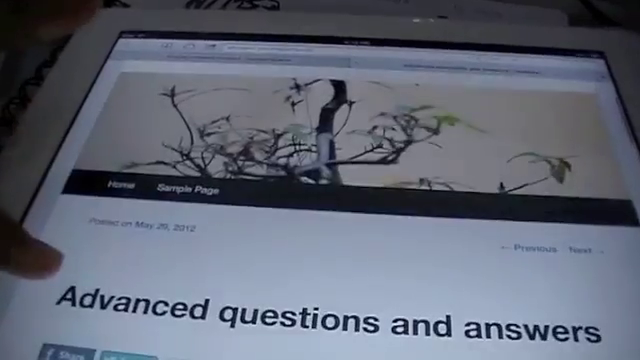